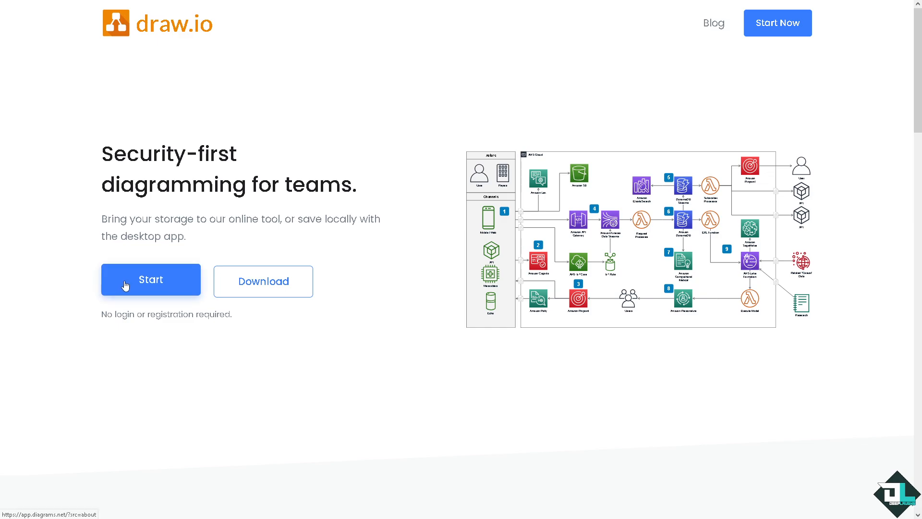
Step: Launch the online draw.io diagram editor from the homepage
click(151, 279)
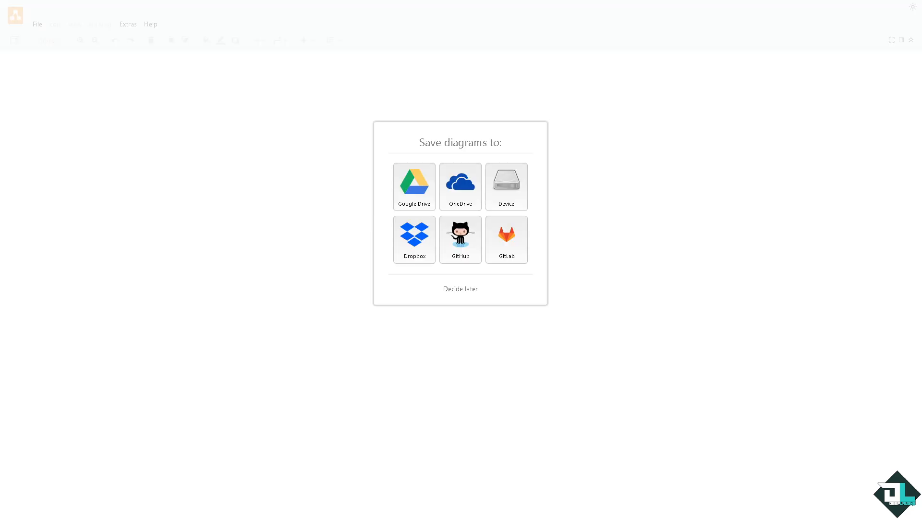
mouse_move(506, 189)
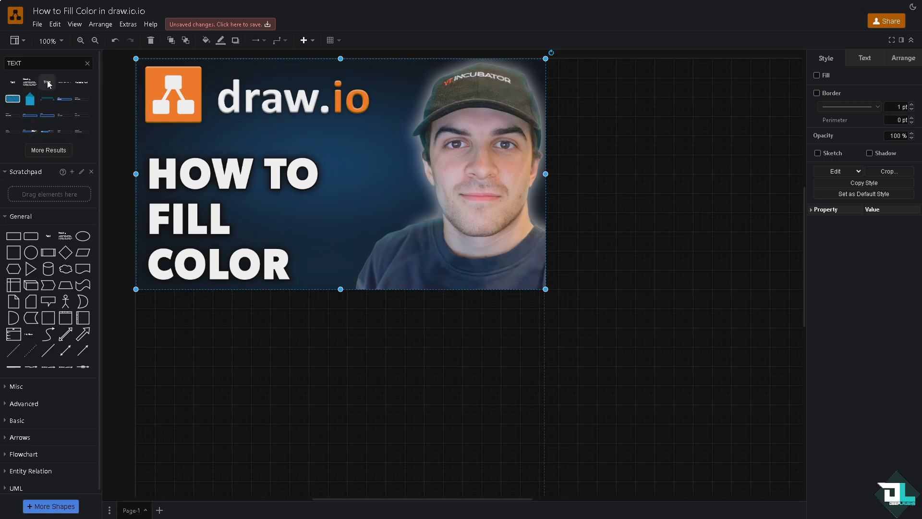
Step: Clear the shape search and place a rectangle, Actor figure and cylinder below the image
click(90, 63)
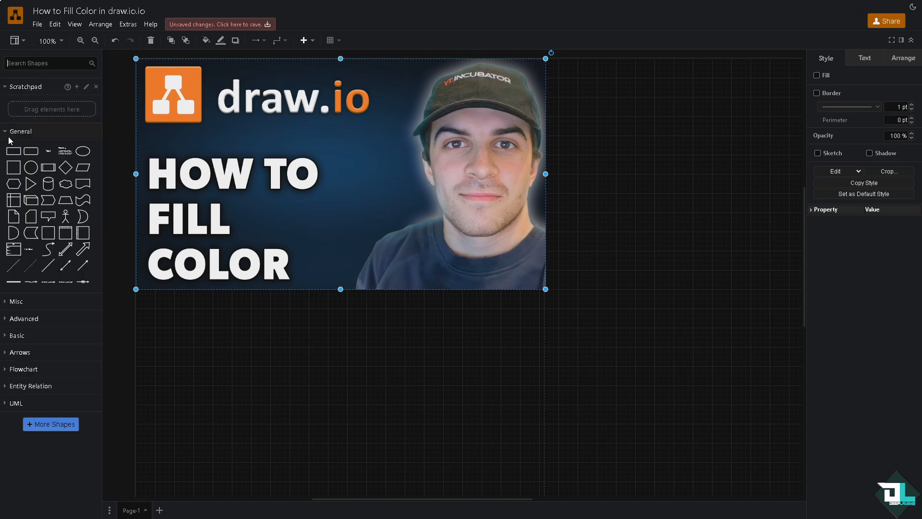
mouse_move(14, 152)
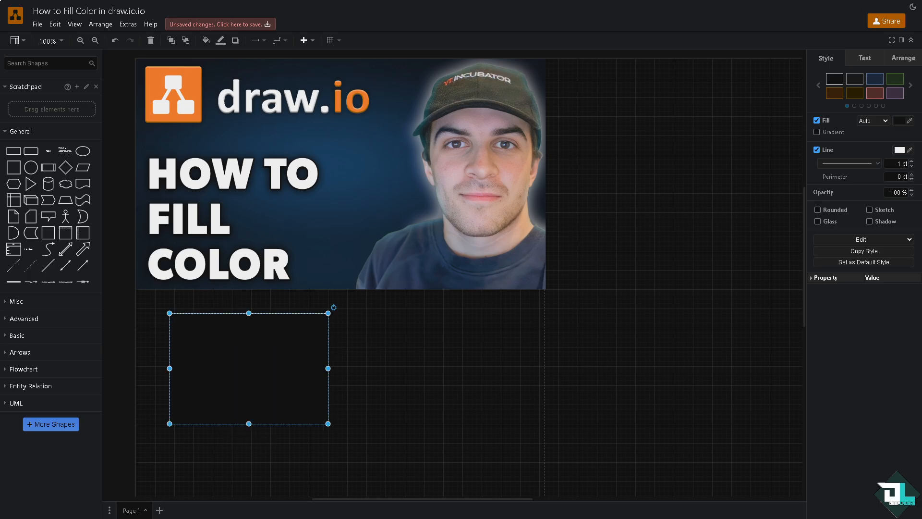
mouse_move(66, 216)
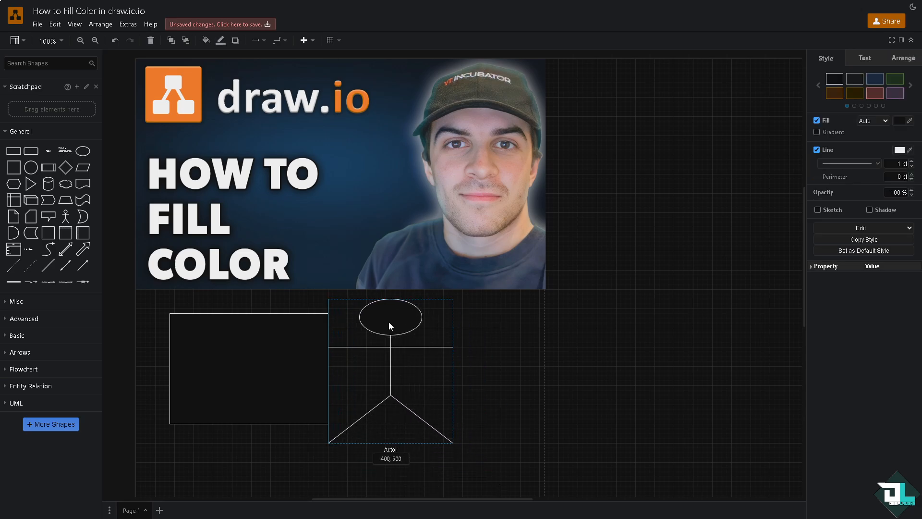
click(390, 370)
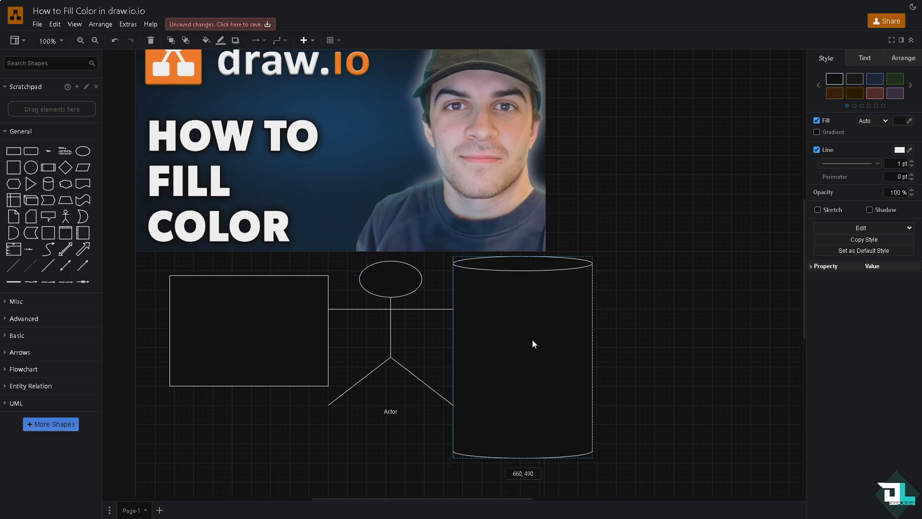
click(522, 353)
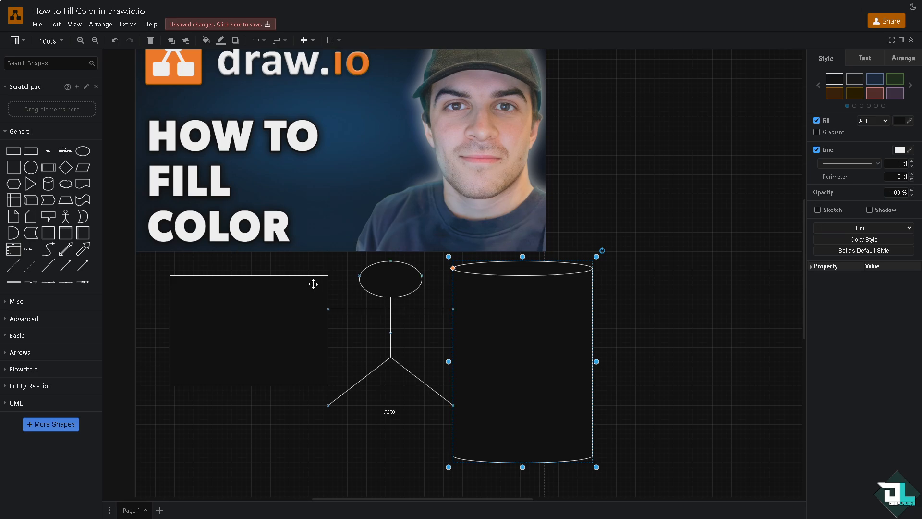
click(249, 330)
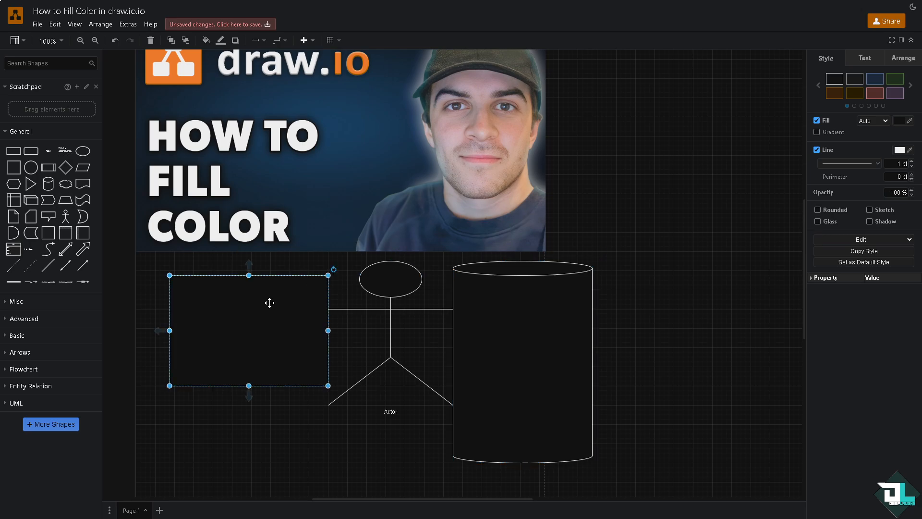
mouse_move(399, 268)
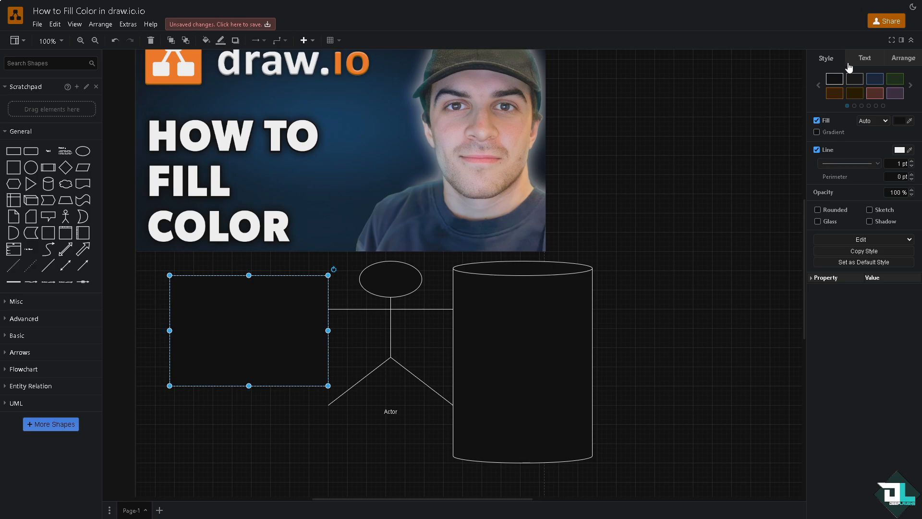
Step: Turn on the rectangle's fill and colour it green (006600)
click(903, 58)
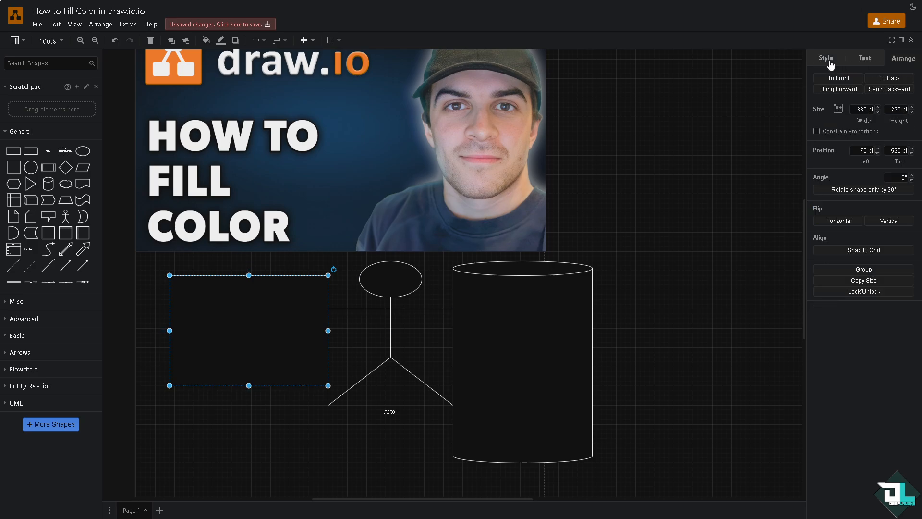
click(825, 58)
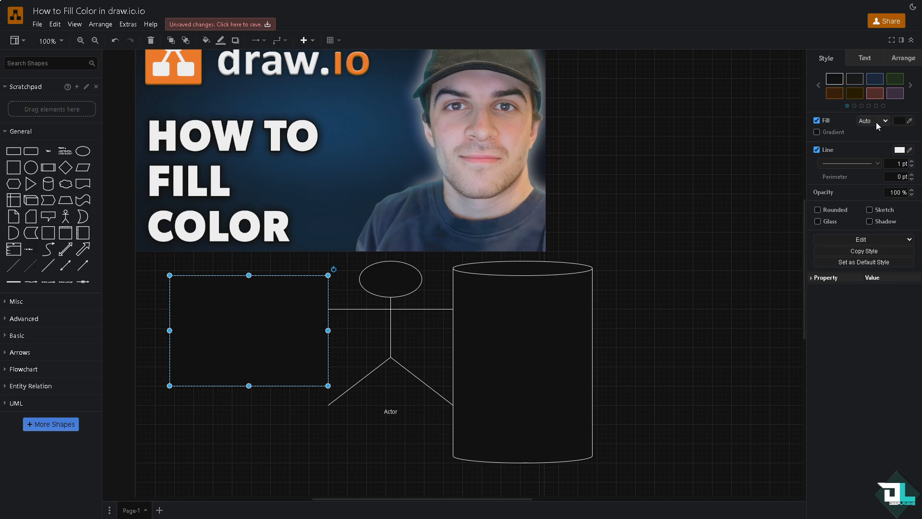
click(885, 120)
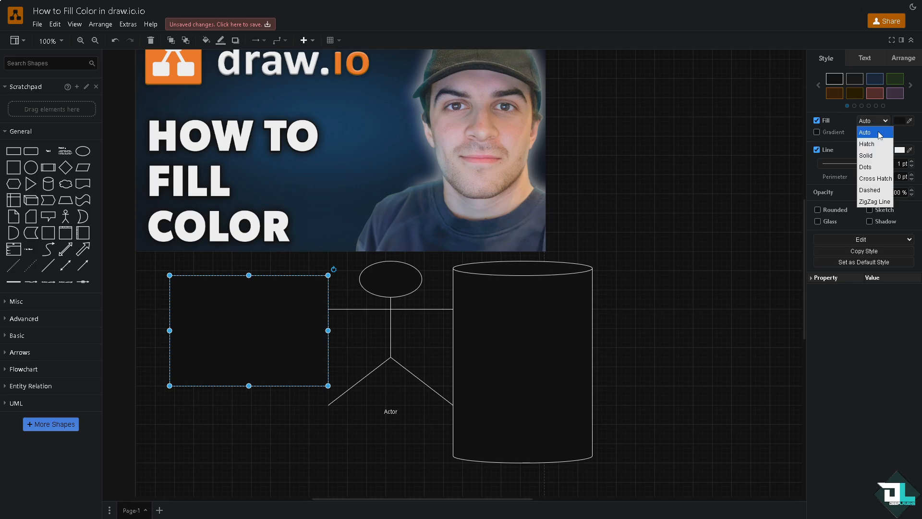
click(817, 120)
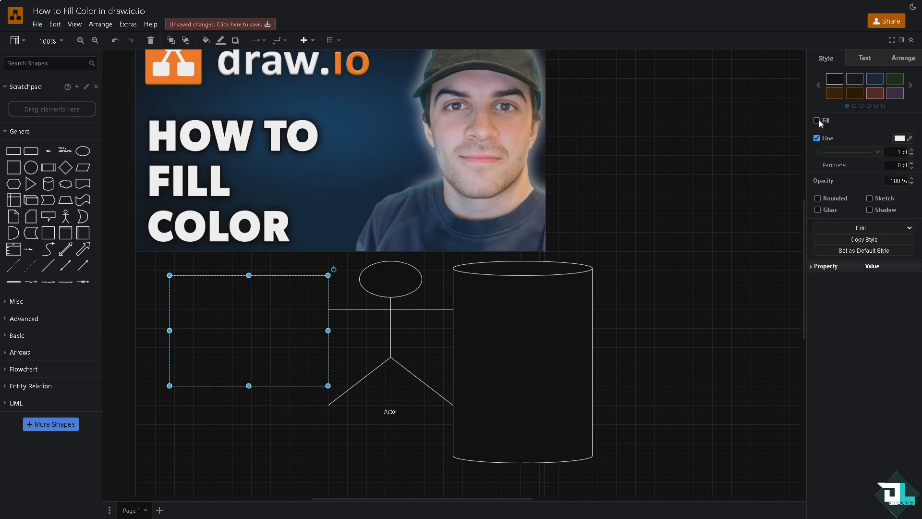
click(817, 121)
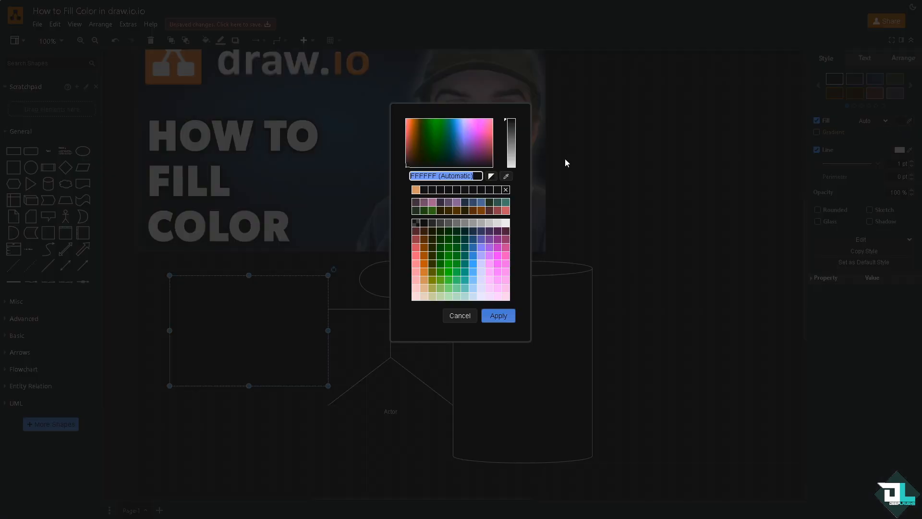
mouse_move(451, 297)
text(006600)
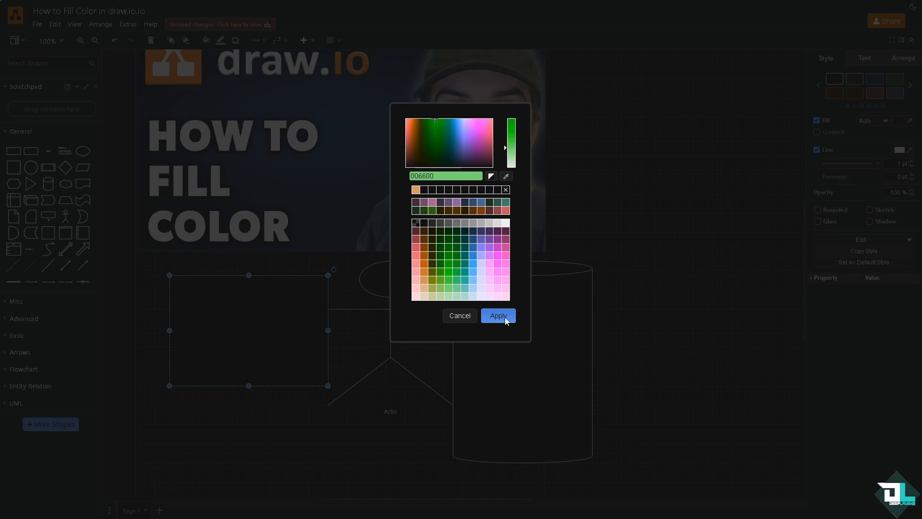
click(498, 315)
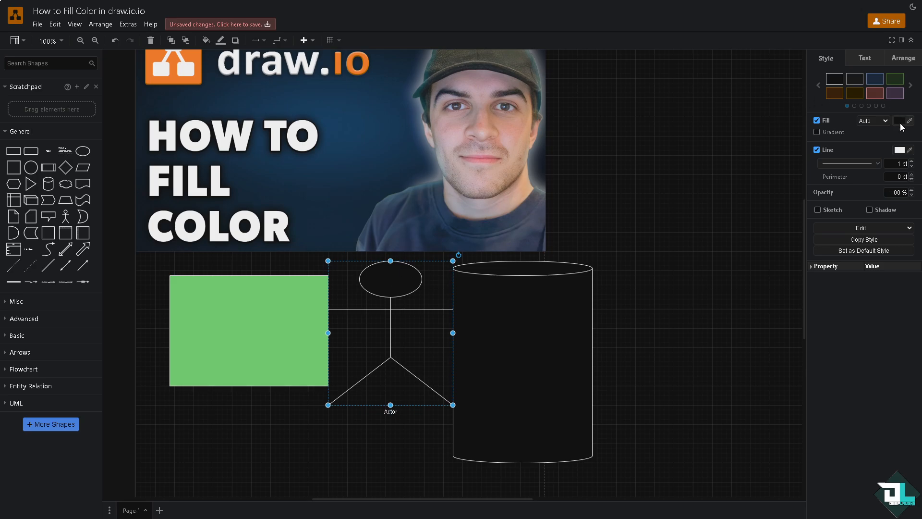
click(900, 120)
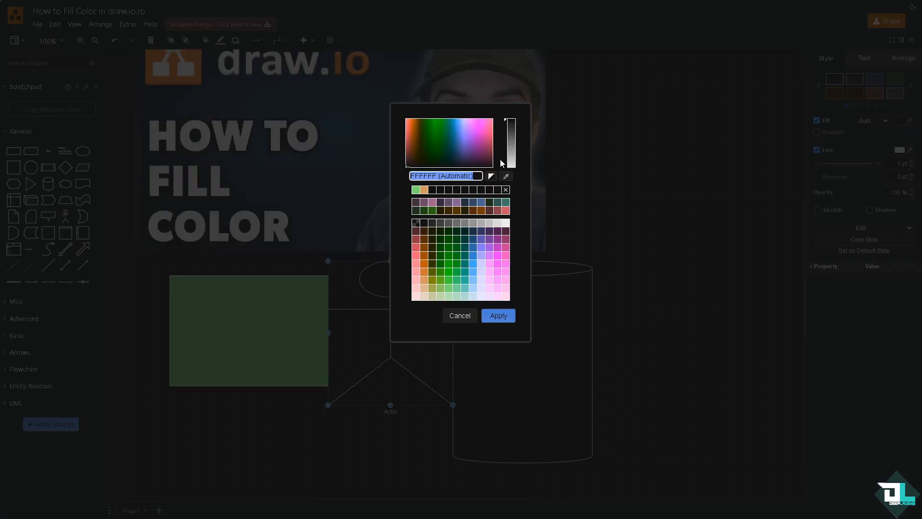
mouse_move(492, 188)
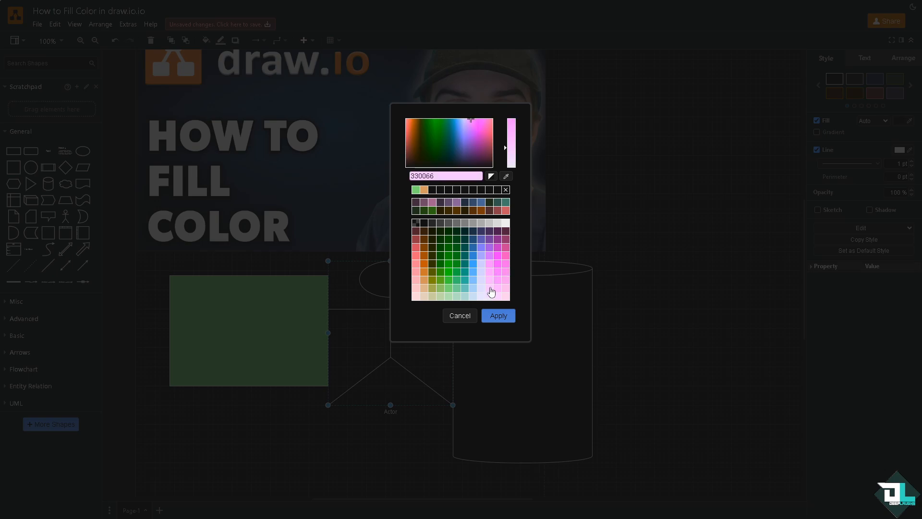
Step: Give the actor a pink fill and the cylinder a blue fill
click(498, 315)
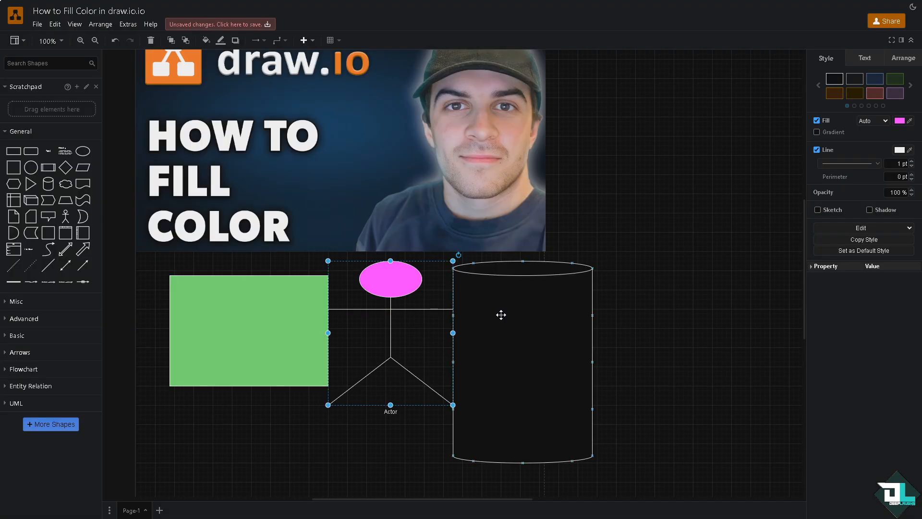
click(521, 362)
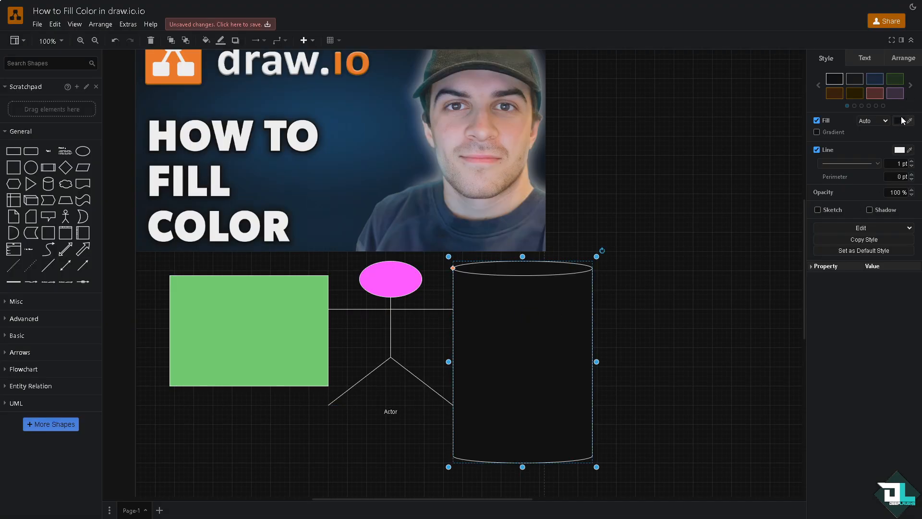
click(907, 121)
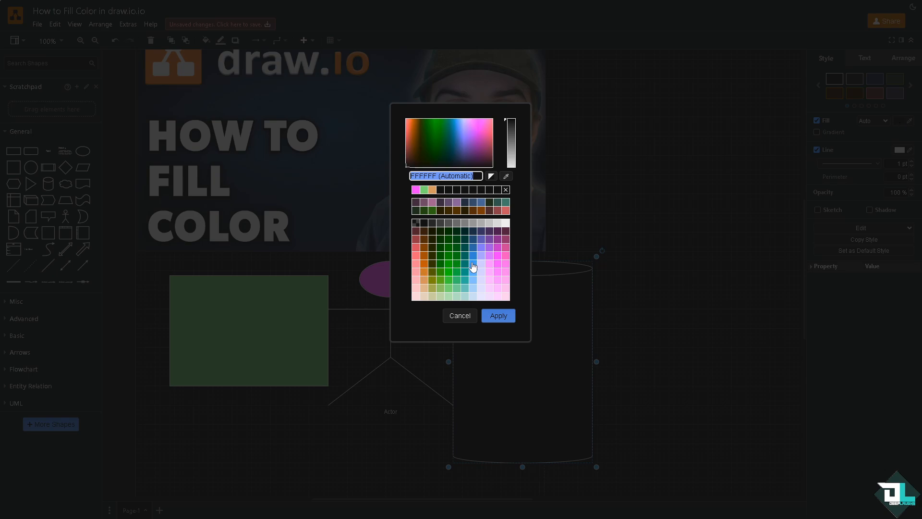
click(497, 315)
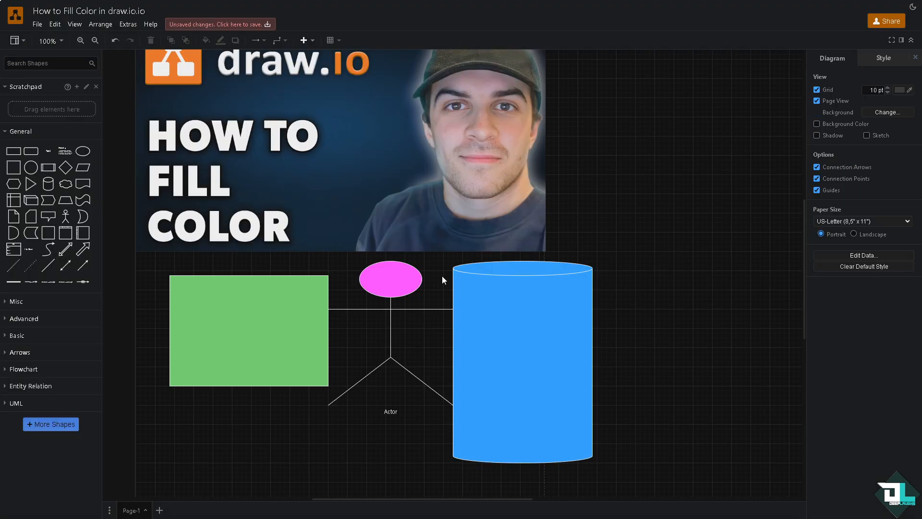
scroll(down, 3)
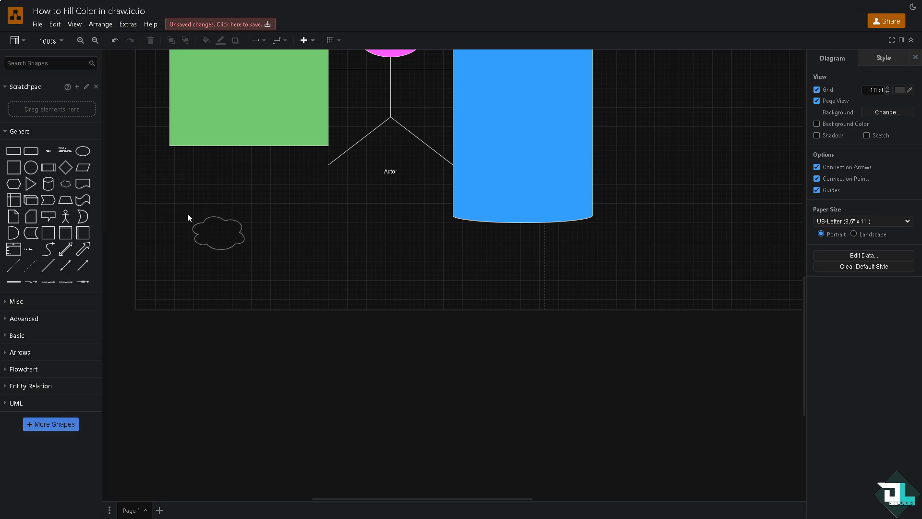
Step: Place a cloud below the diagram, then select the cloud and the crescent
click(218, 231)
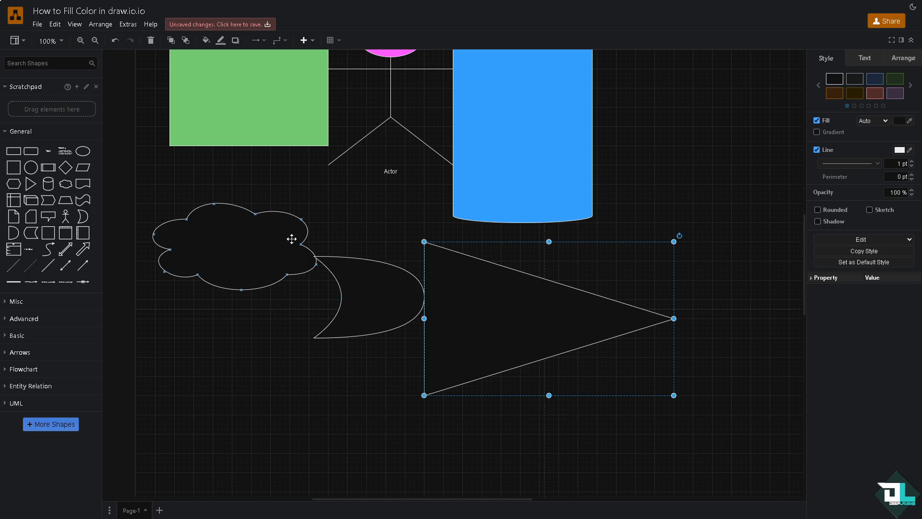
click(233, 241)
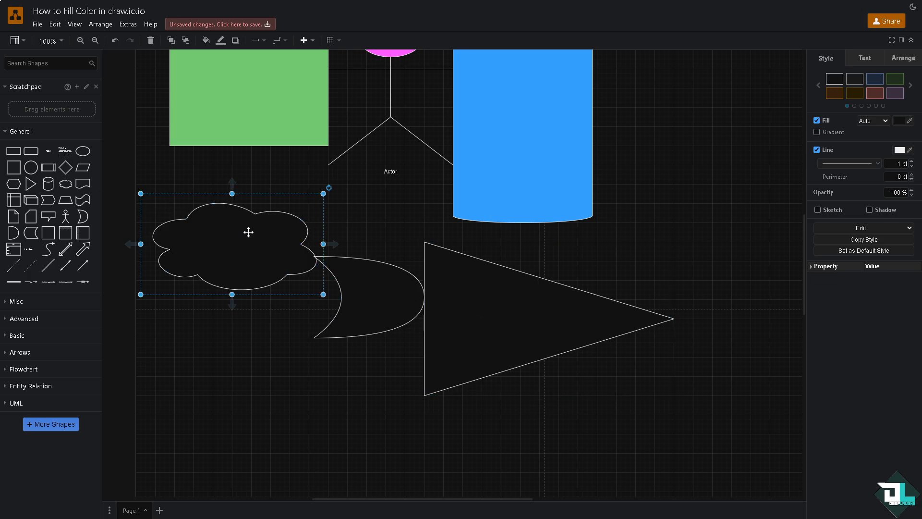
click(367, 294)
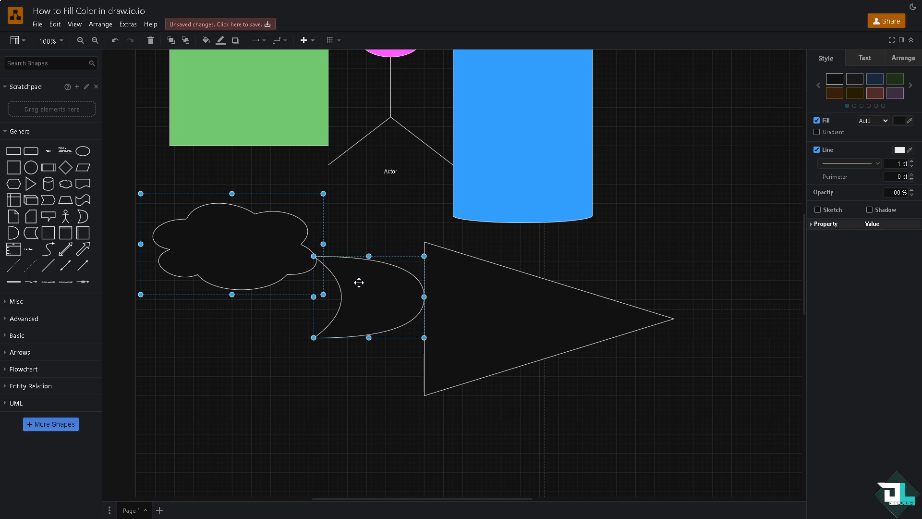
Step: Fill the cloud, crescent and triangle light purple (6666FF)
click(502, 283)
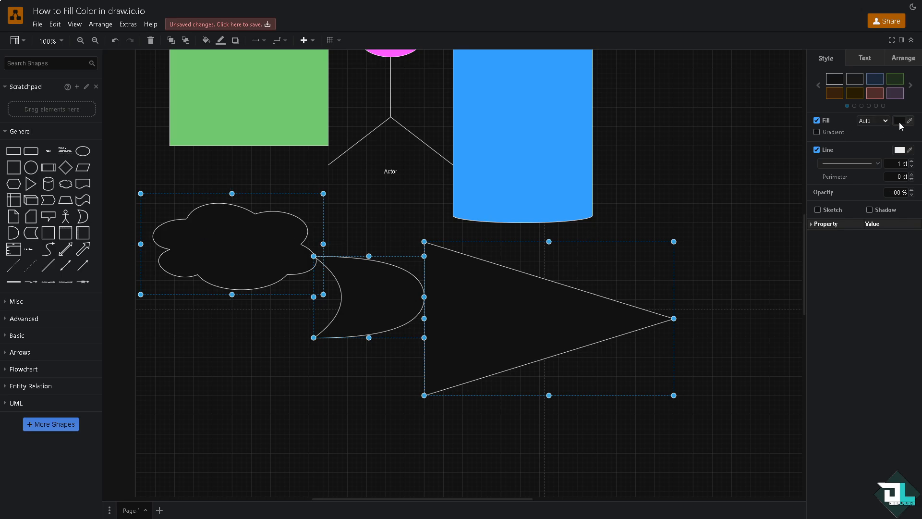
click(903, 120)
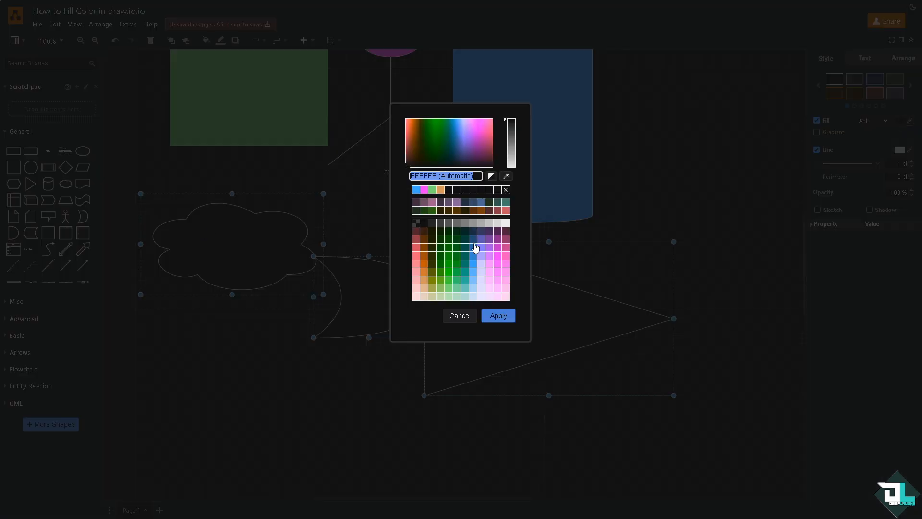
click(463, 138)
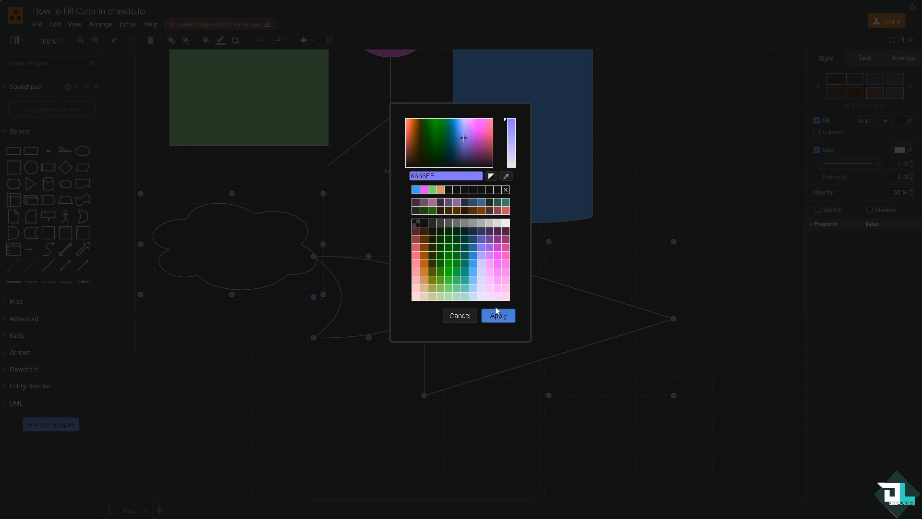
click(497, 315)
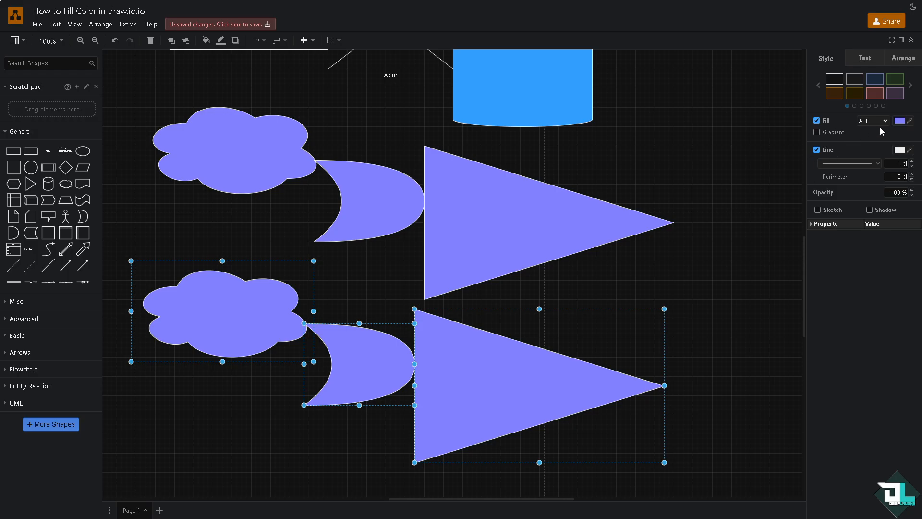
Step: Fill the duplicated shapes teal and dismiss the save-before-collaborating prompt
click(899, 120)
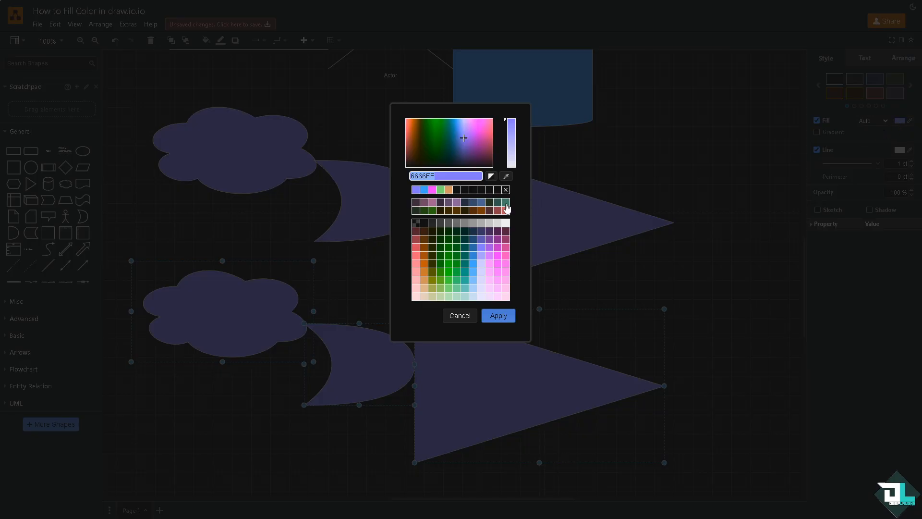
click(497, 315)
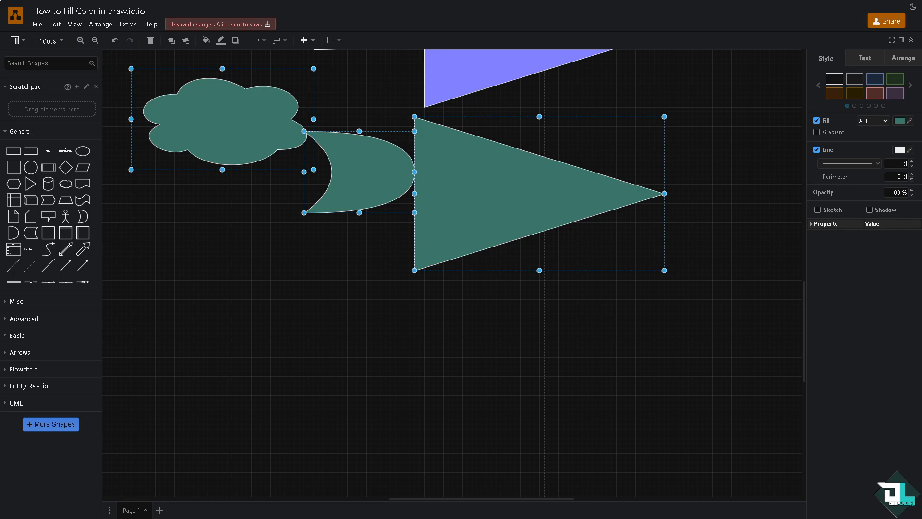
mouse_move(37, 24)
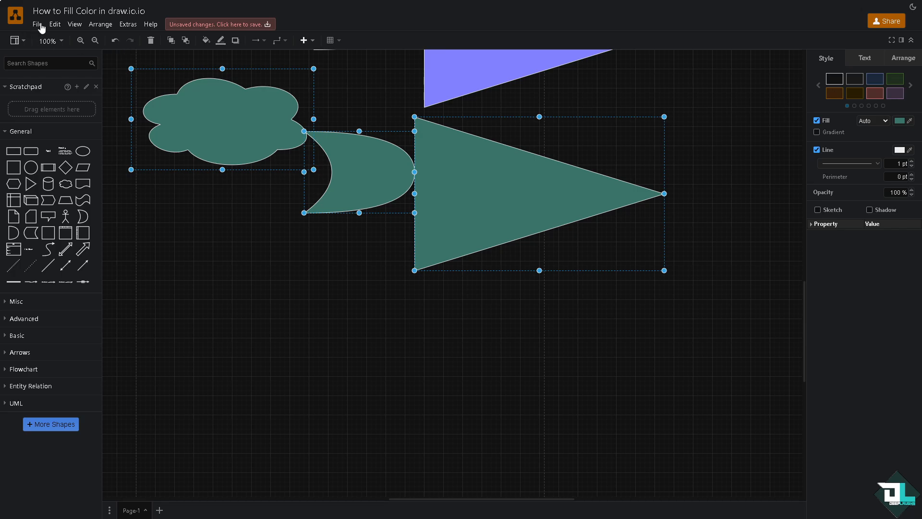
click(886, 21)
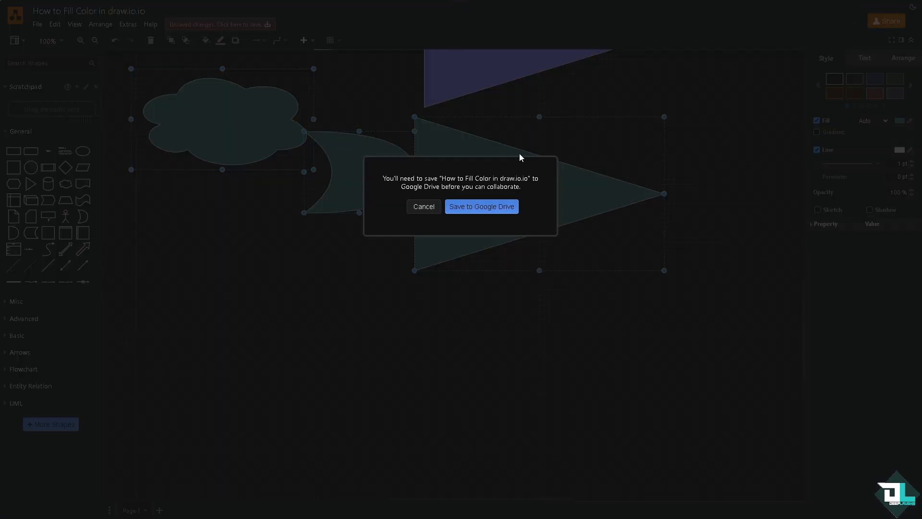
mouse_move(442, 210)
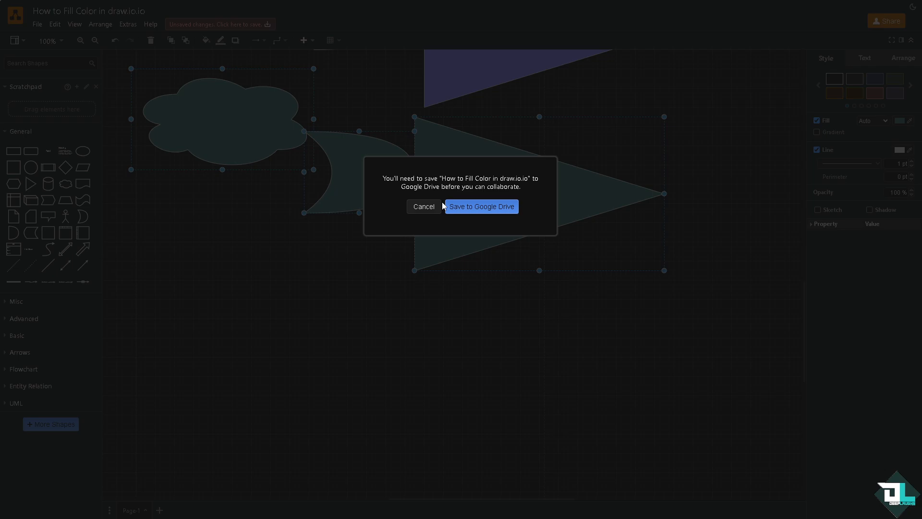
click(422, 207)
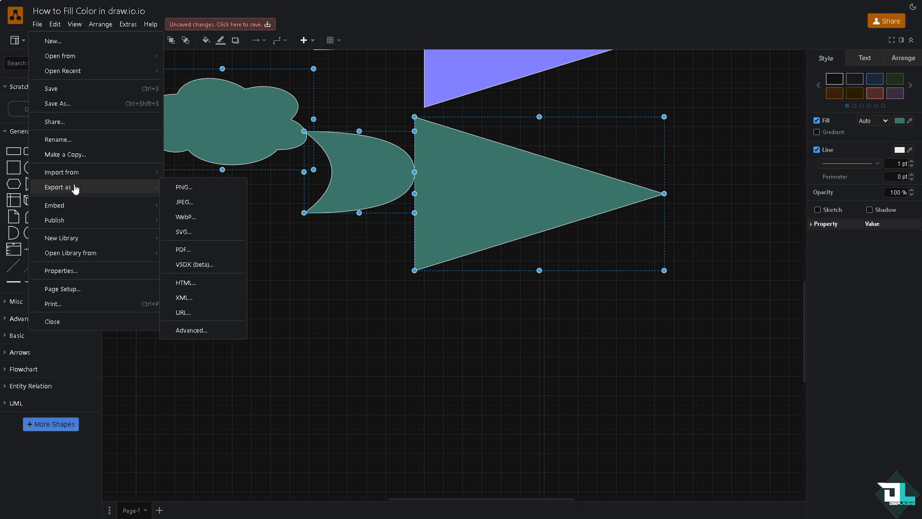
mouse_move(202, 187)
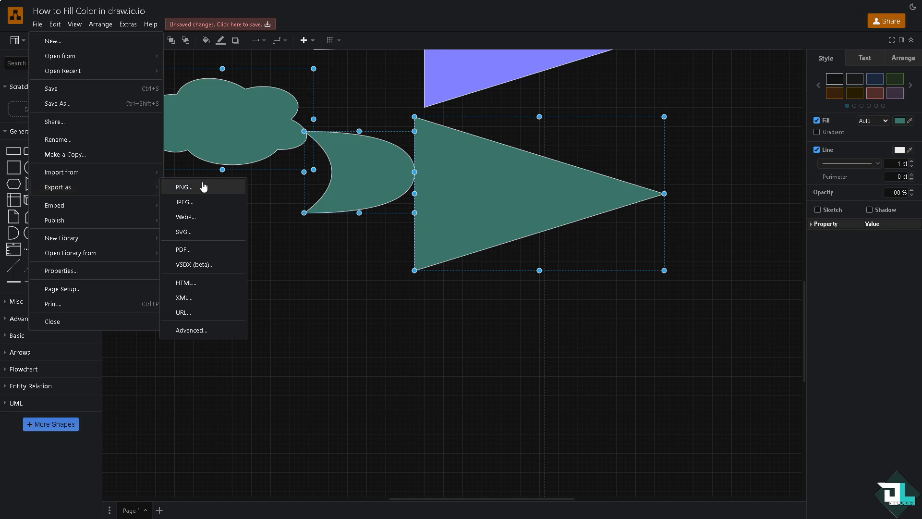
mouse_move(205, 231)
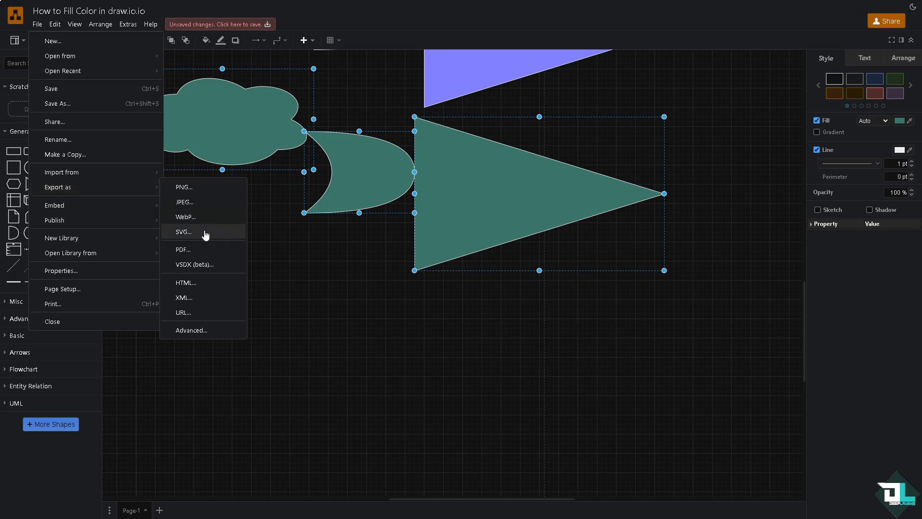
click(386, 374)
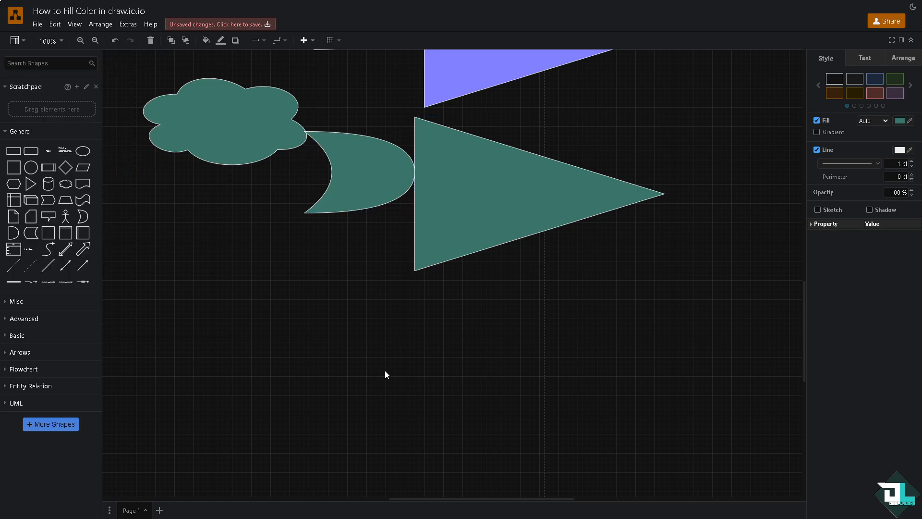